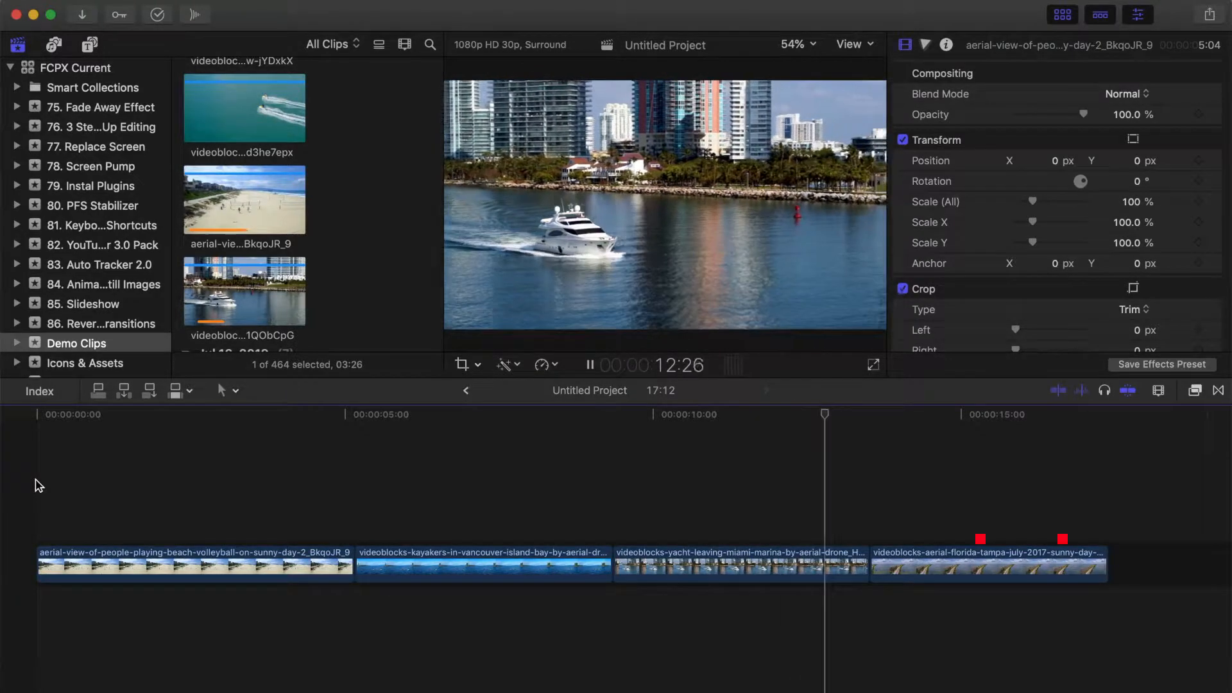
# Show the Transitions browser and apply the Swap transition to the edit
pyautogui.click(951, 414)
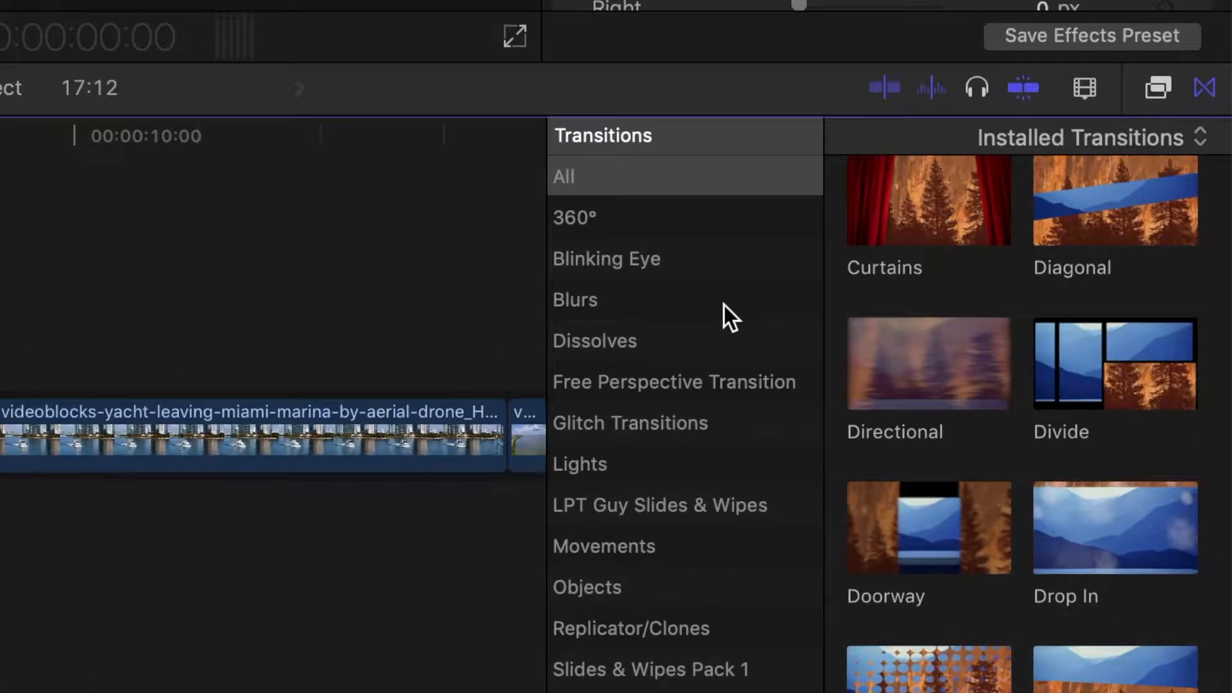
pyautogui.click(603, 547)
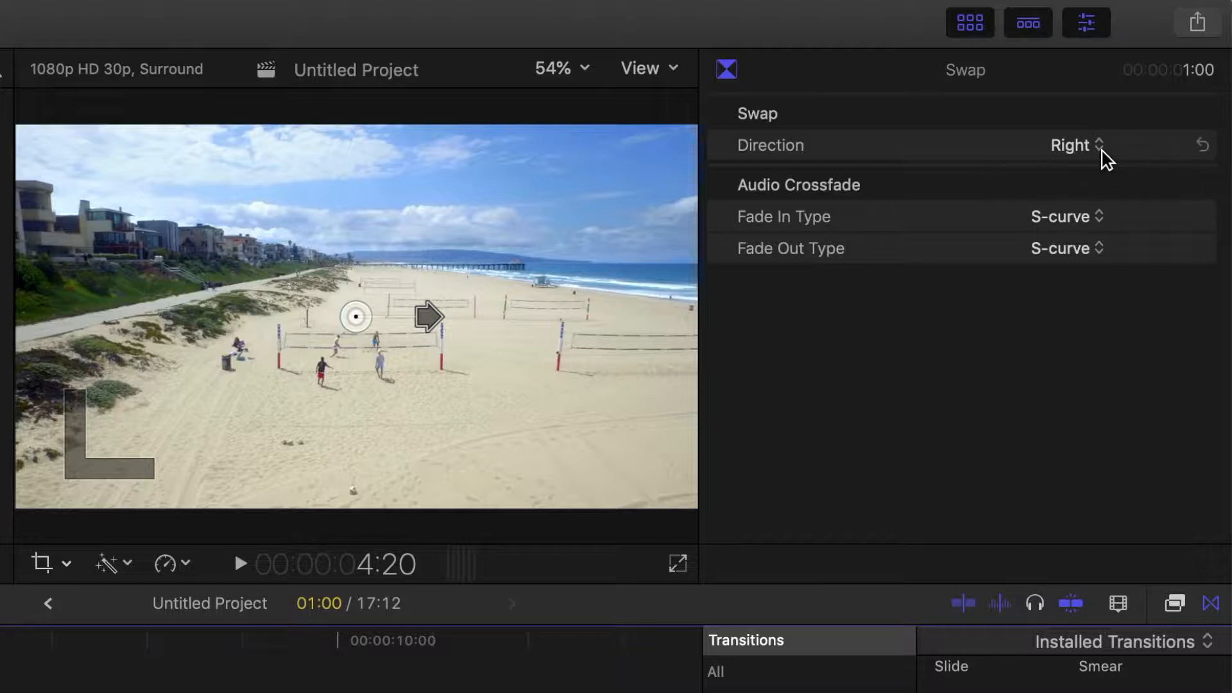
# Choose a Left/Right direction for the Swap transition in the Inspector
pyautogui.click(1075, 145)
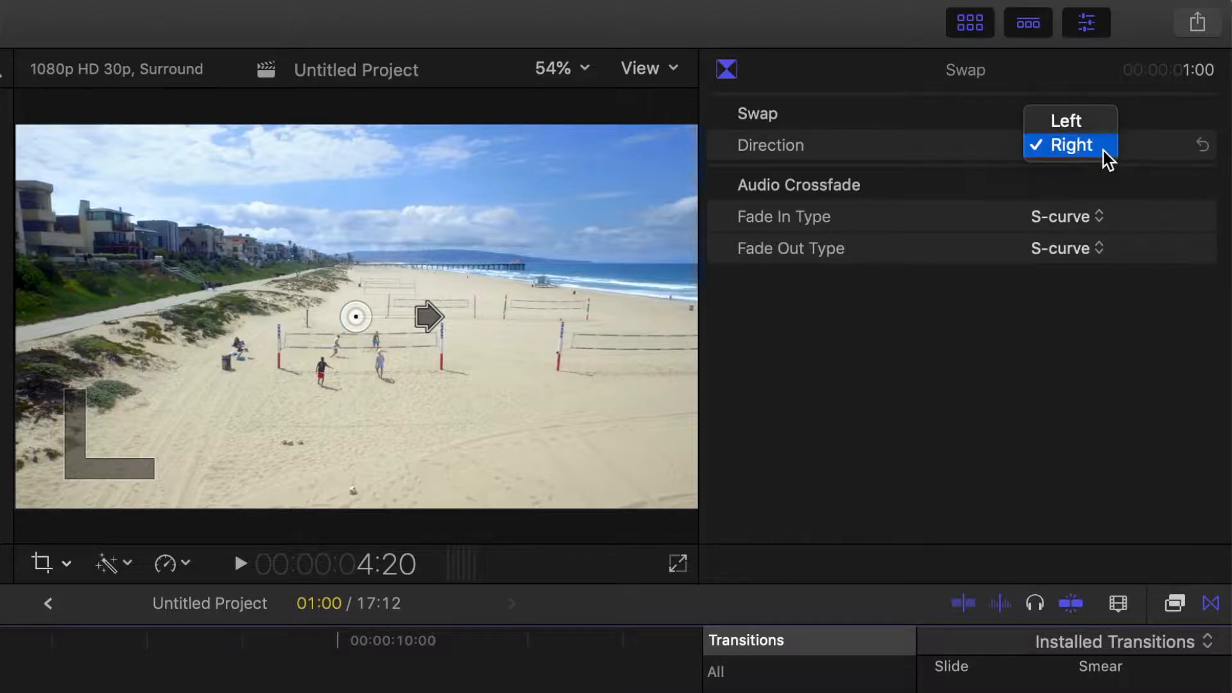
pyautogui.click(1066, 121)
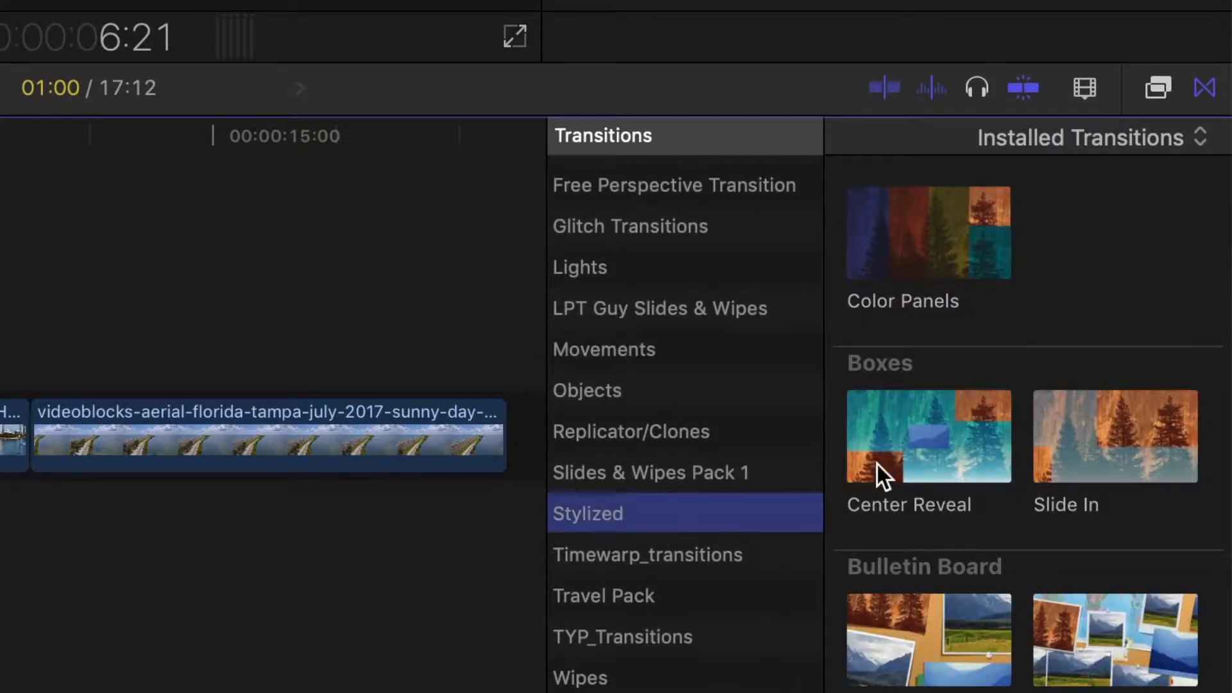
# Apply Slide Left from Stylized > News and check its Inspector settings for a direction option
pyautogui.scroll(-3)
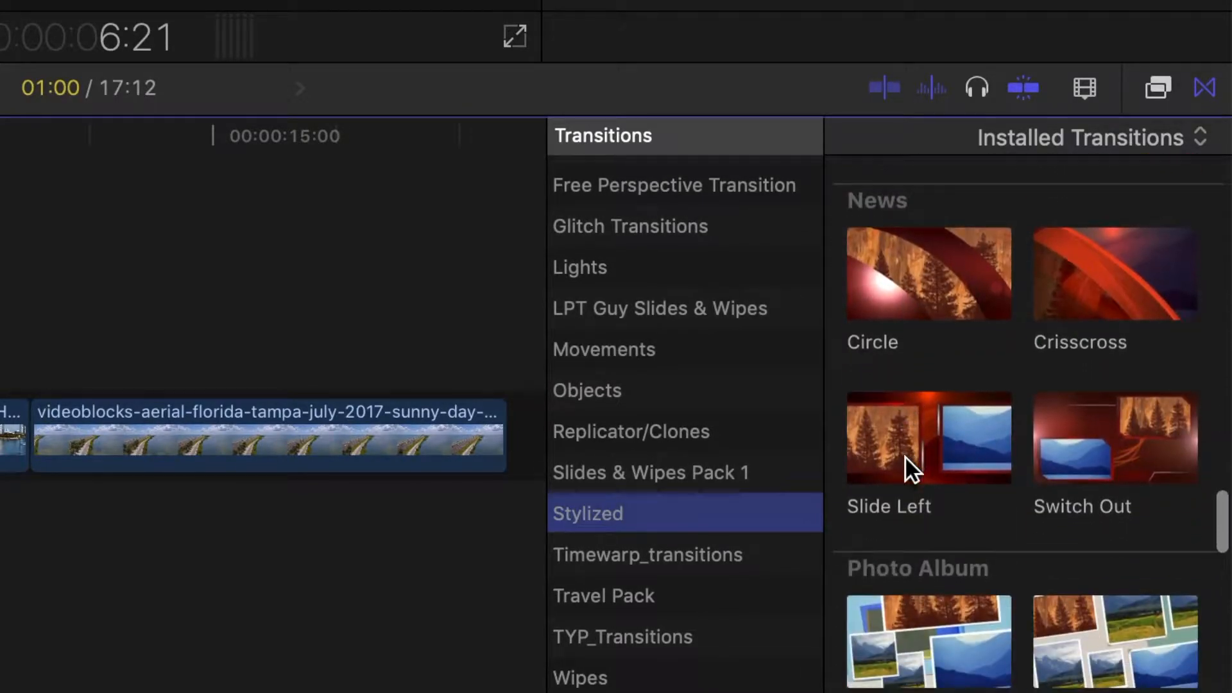
pyautogui.click(928, 438)
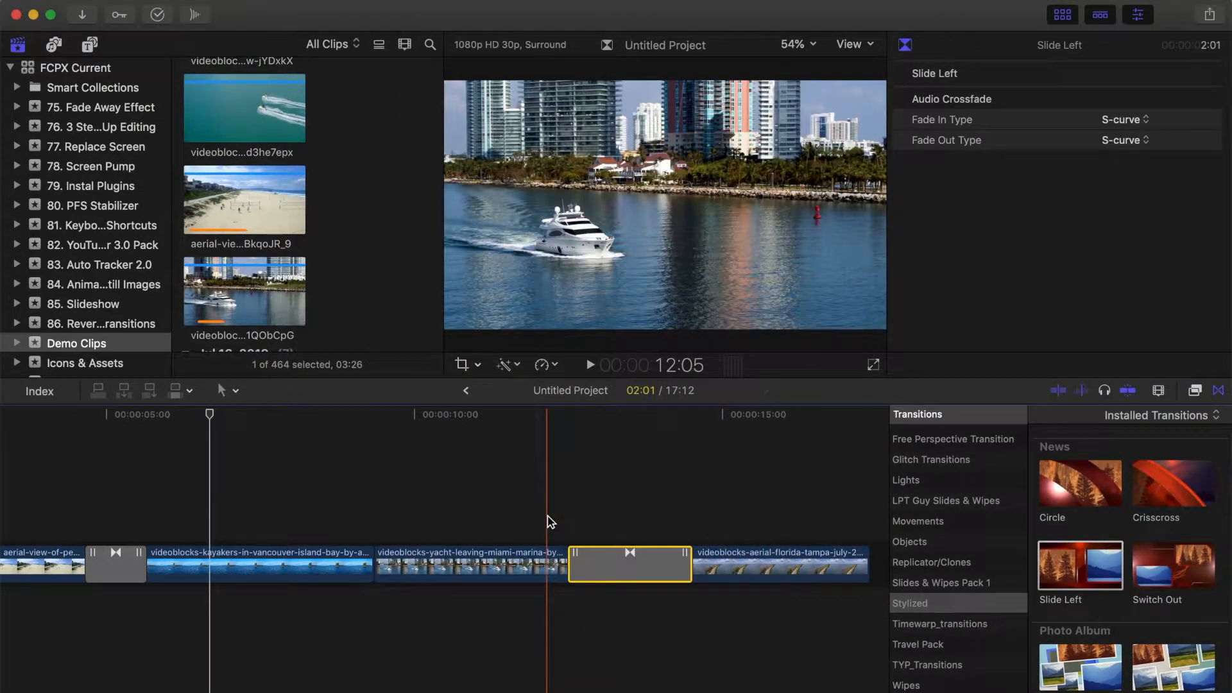
pyautogui.click(590, 365)
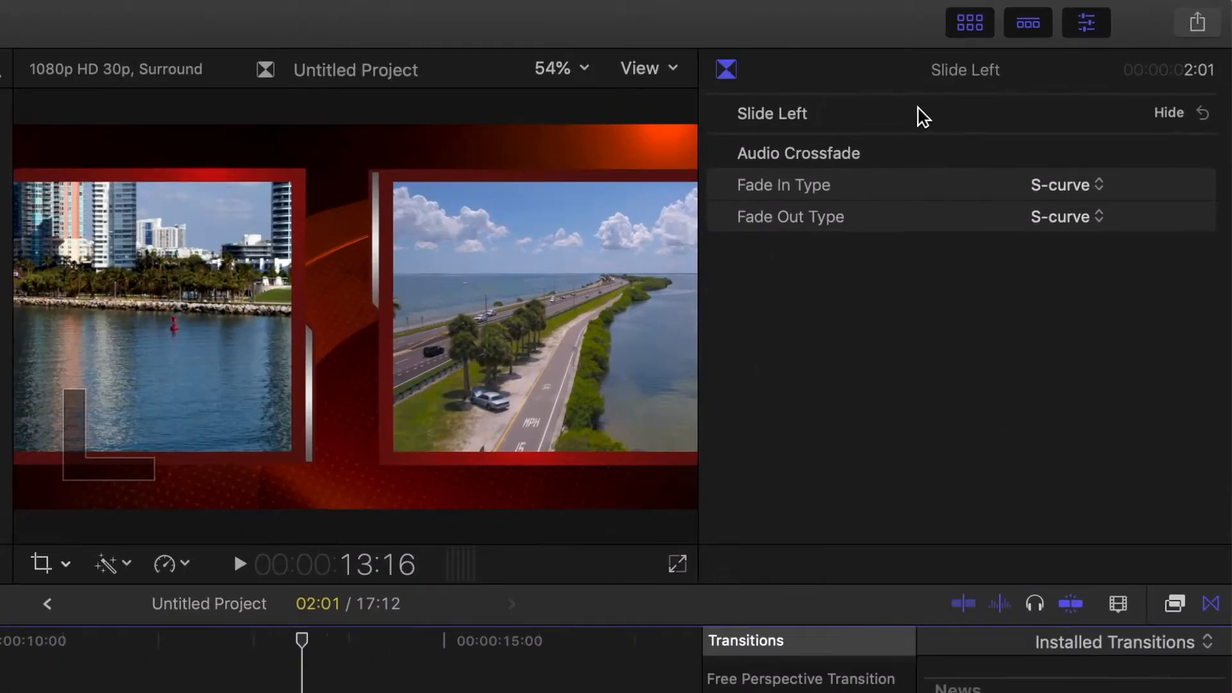
pyautogui.click(1168, 113)
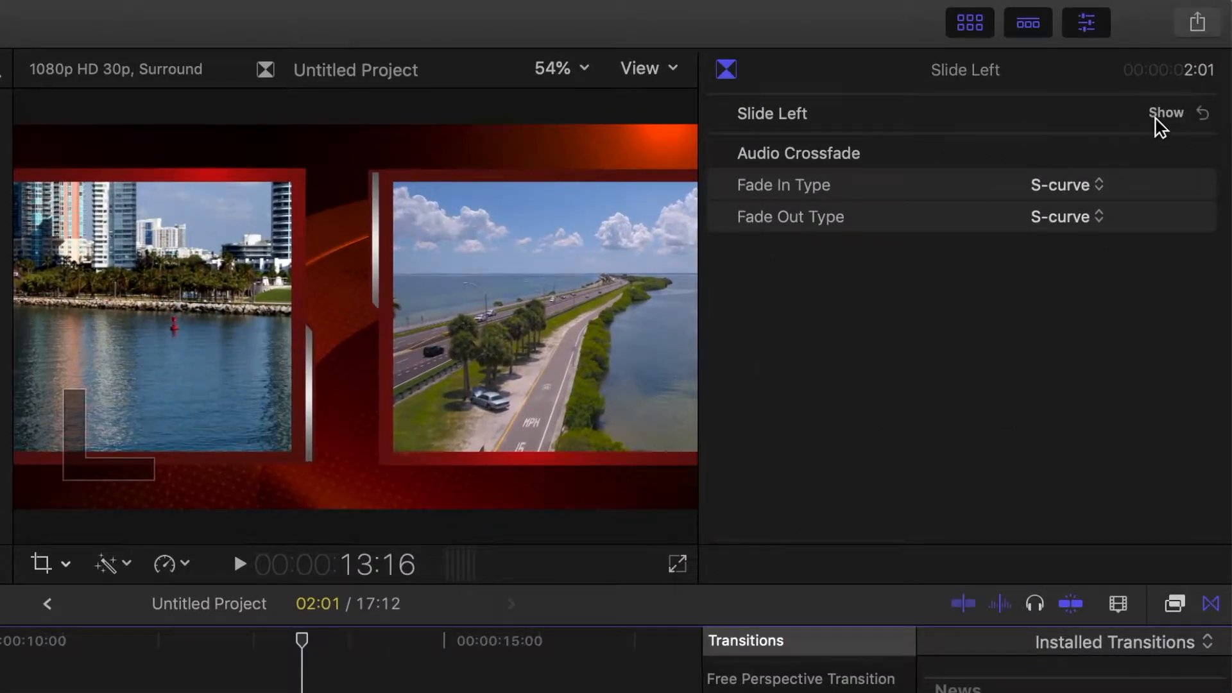
pyautogui.click(1167, 113)
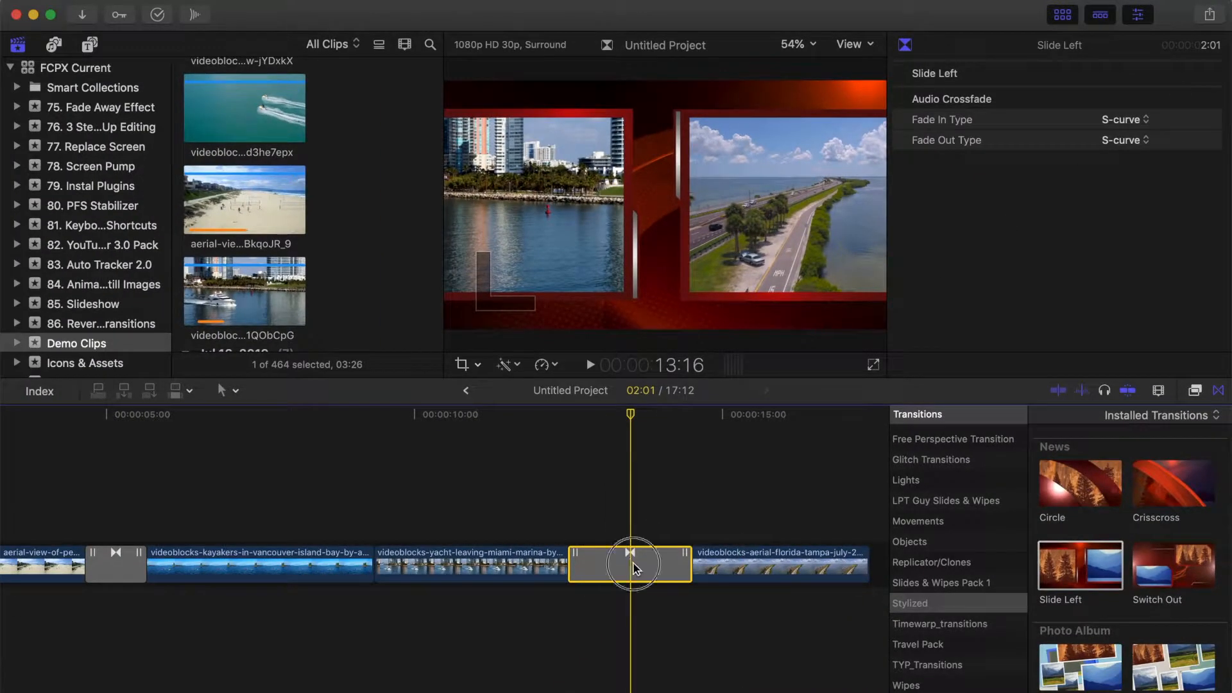
# Delete the Slide Left transition so the Florida clip can go before the yacht clip
pyautogui.press('delete')
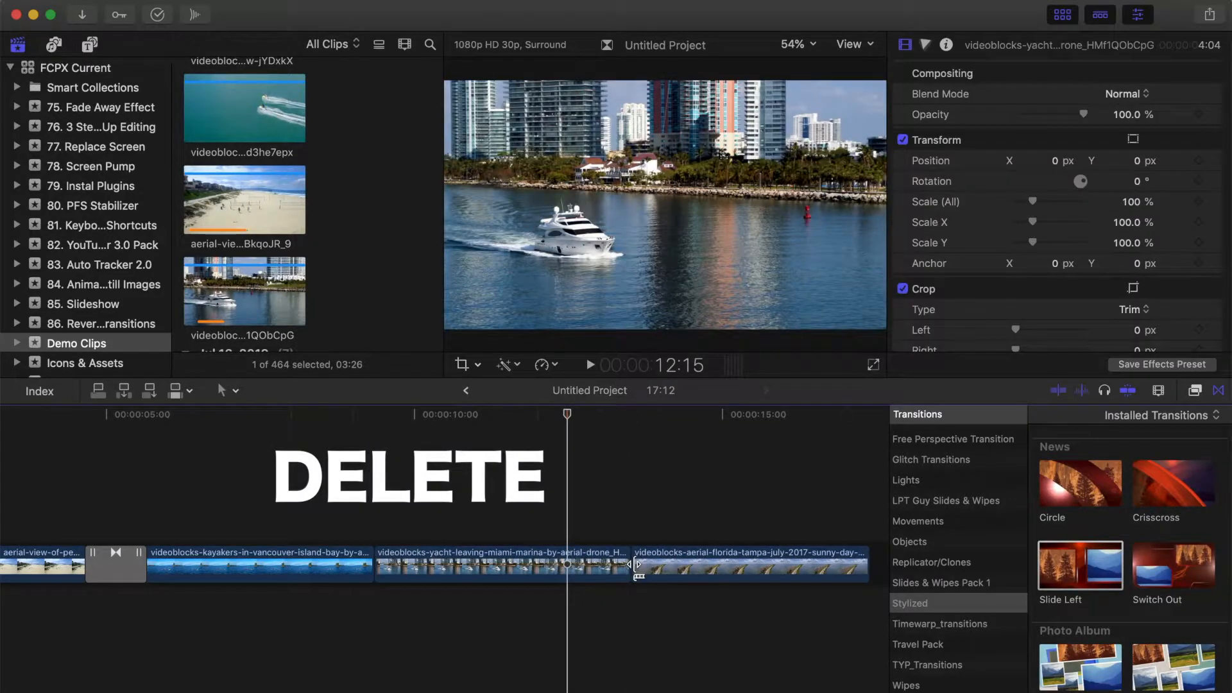
pyautogui.press('delete')
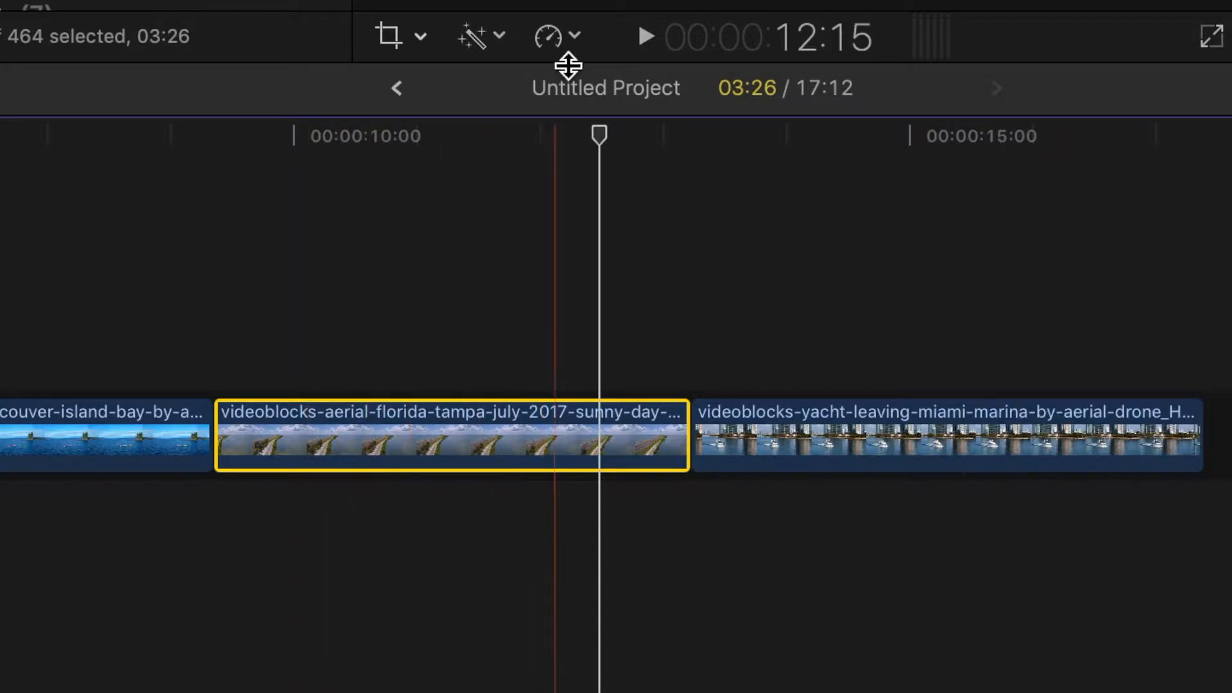
# Set the Florida clip to Reverse Clip from the Retime menu
pyautogui.click(555, 36)
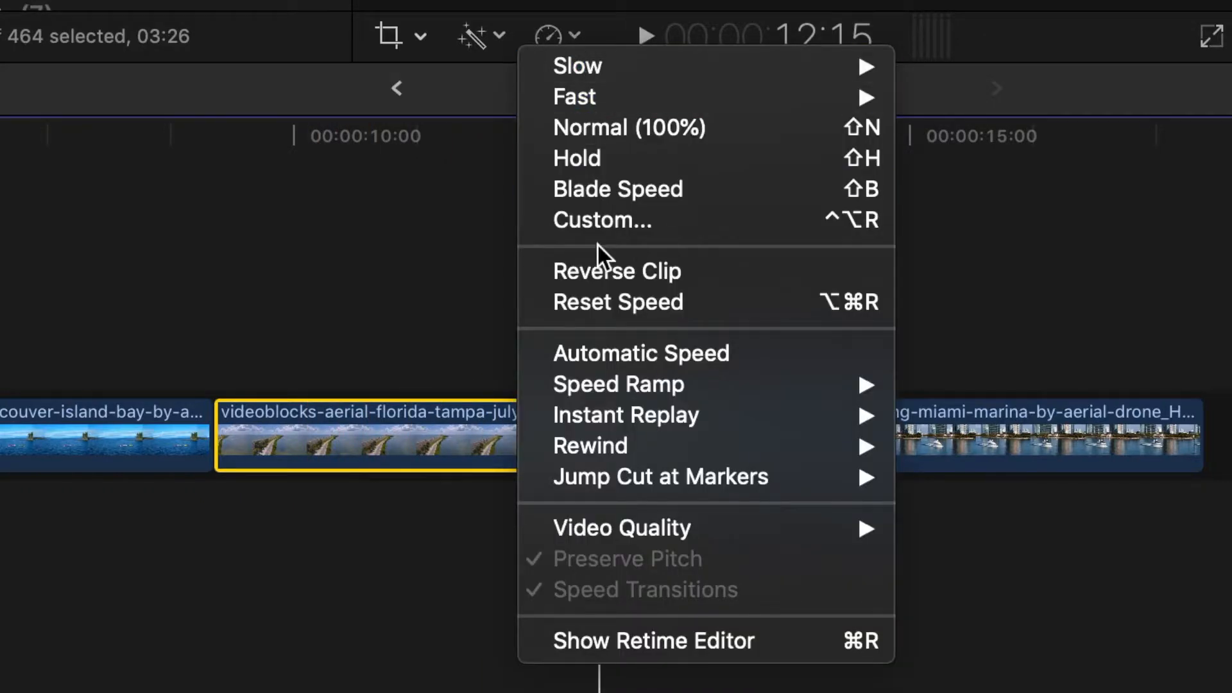
pyautogui.click(617, 271)
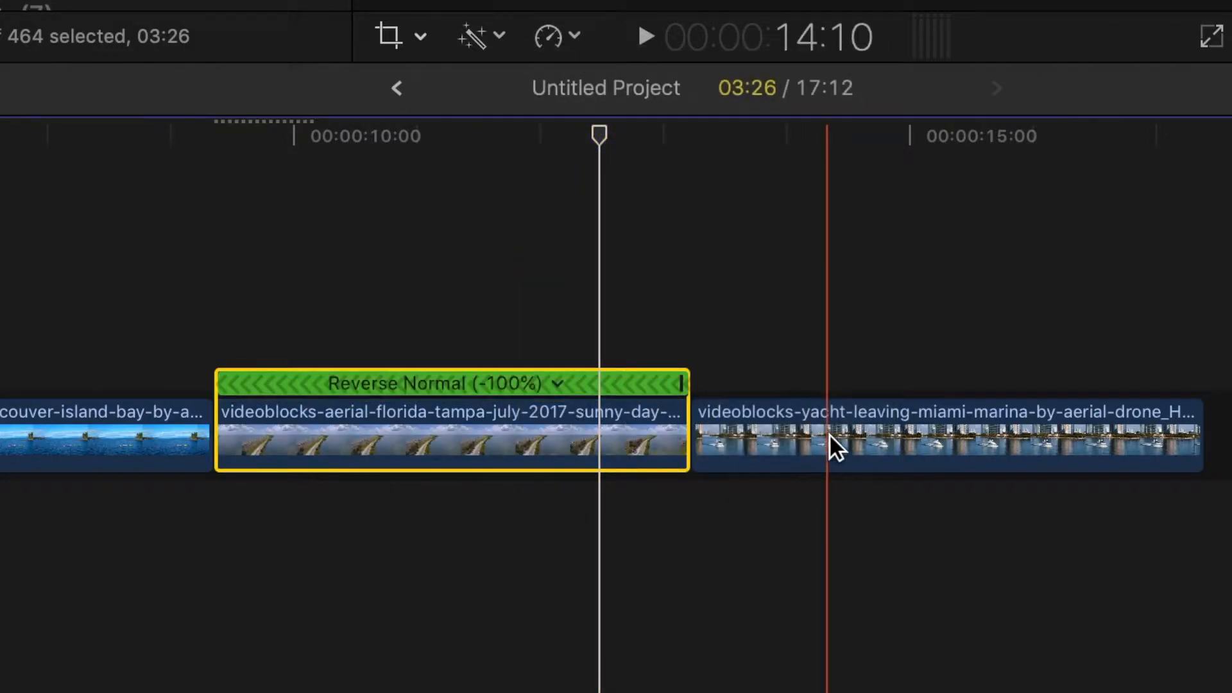
pyautogui.click(550, 36)
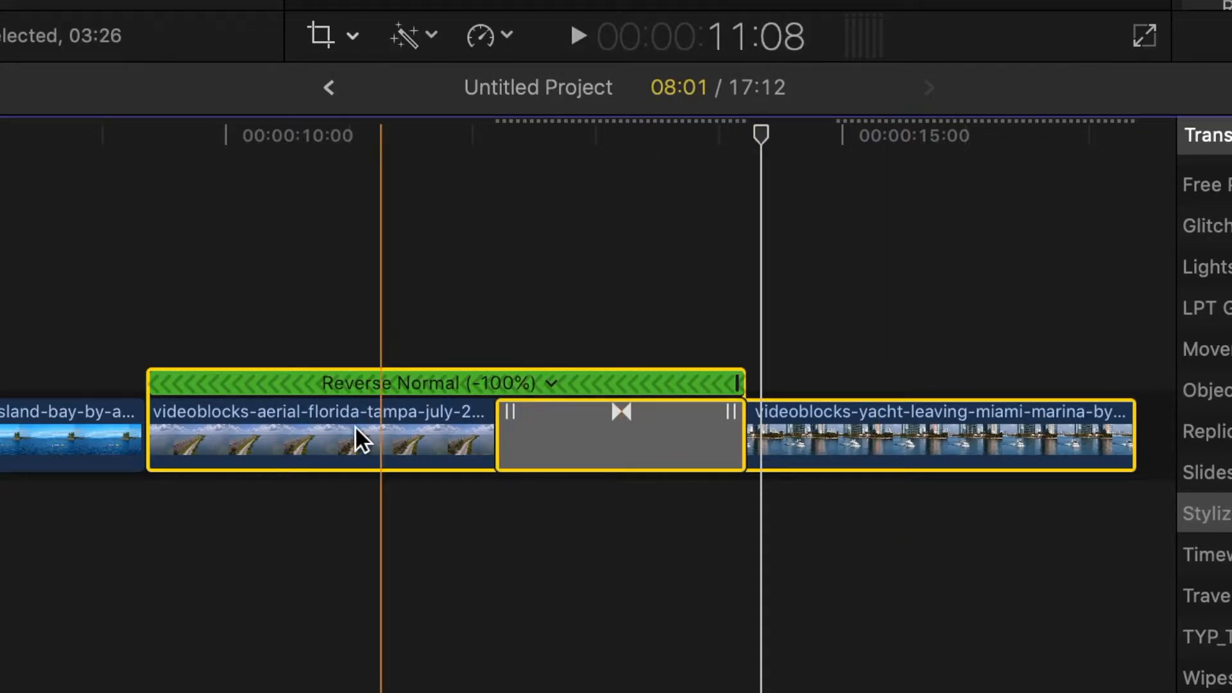
# Create a New Compound Clip from the reversed Florida clip, transition and yacht clip
pyautogui.rightClick(358, 432)
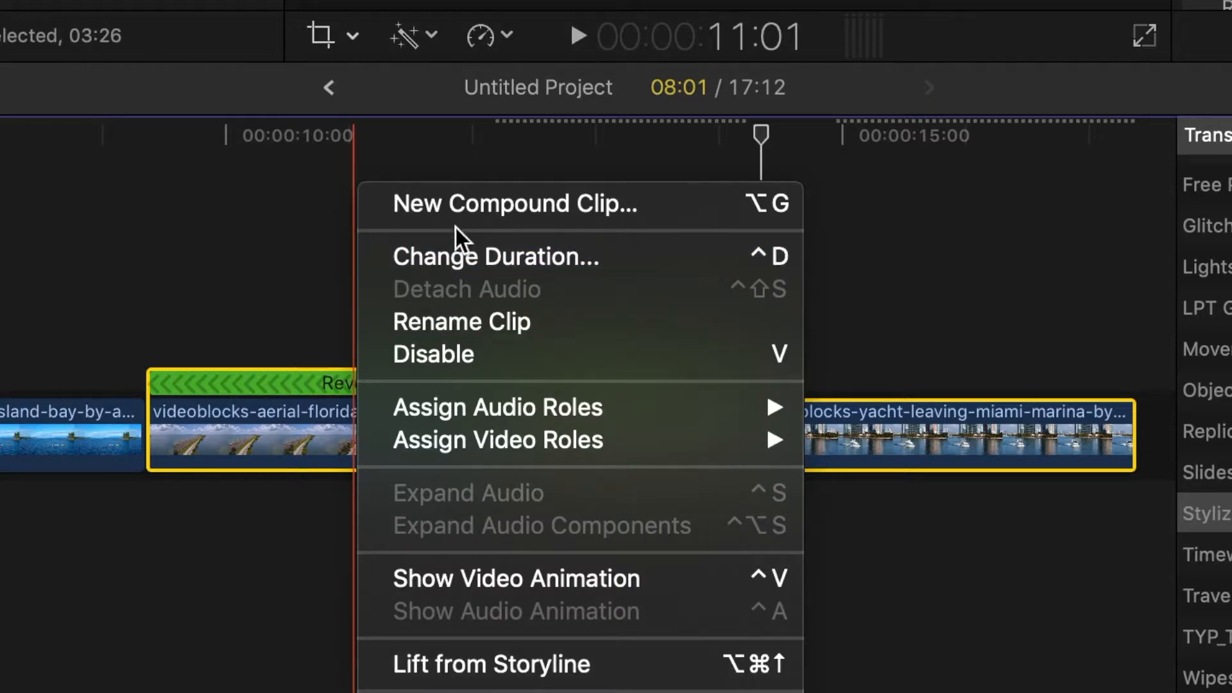
pyautogui.click(513, 204)
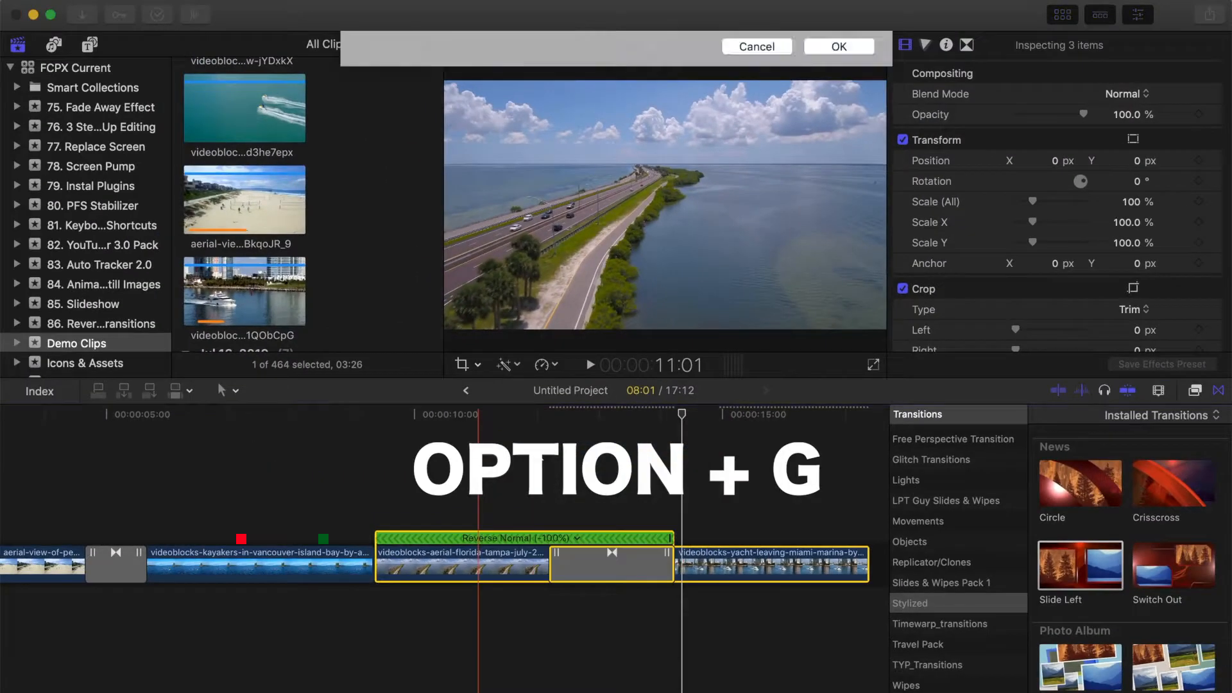
pyautogui.click(837, 46)
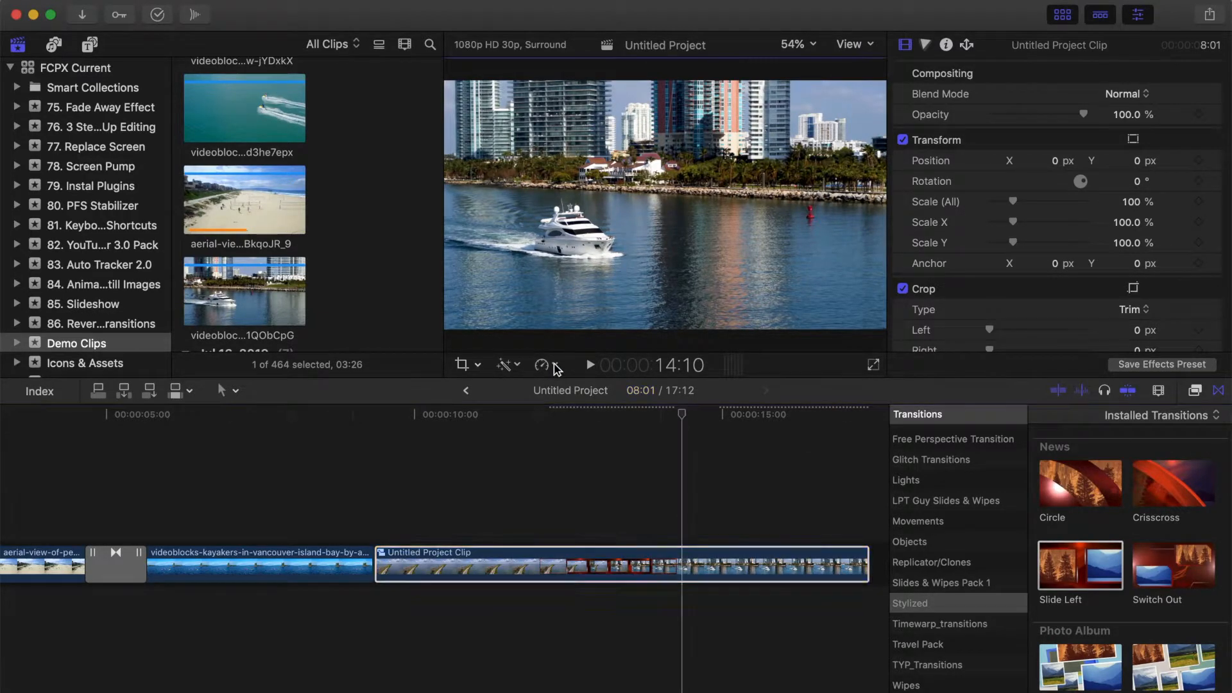
# Apply Retime > Reverse Clip to the compound clip and play it back
pyautogui.click(543, 363)
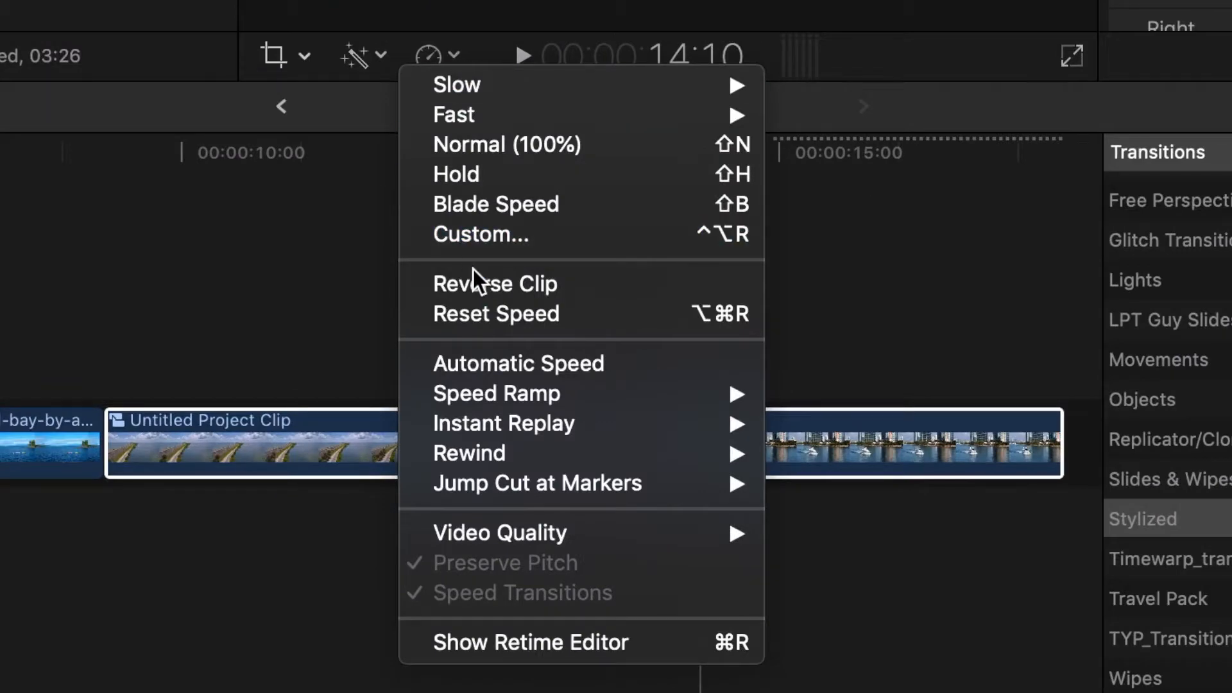
pyautogui.click(496, 284)
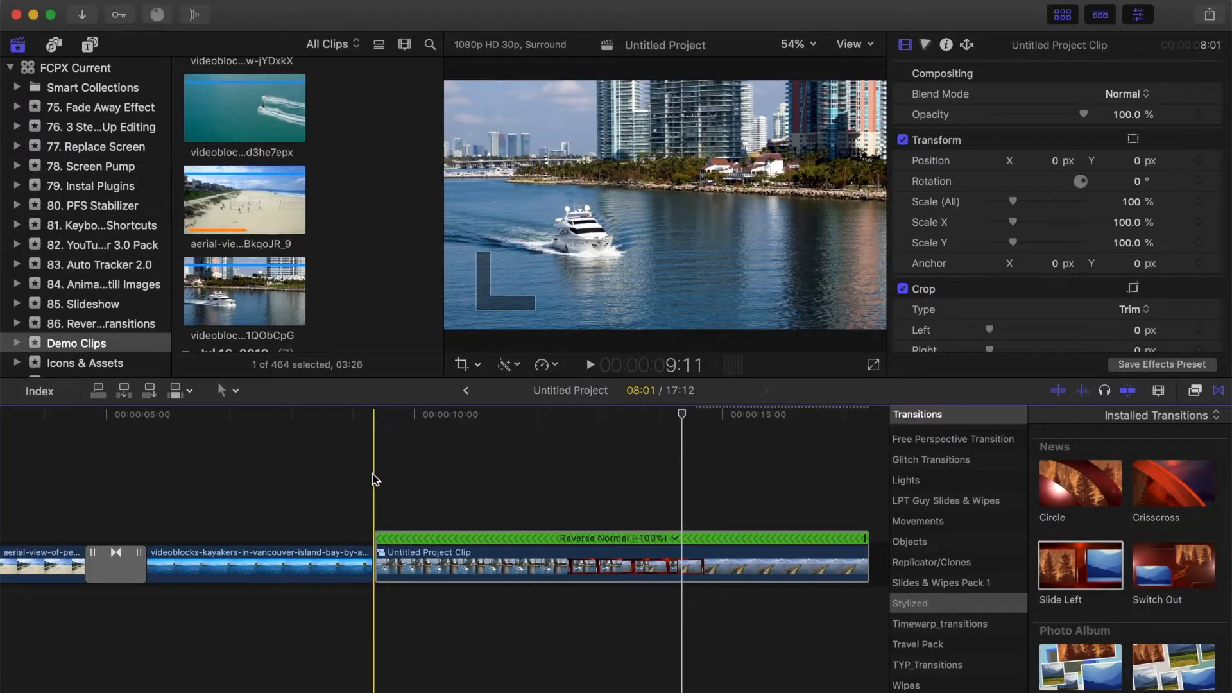
pyautogui.press('space')
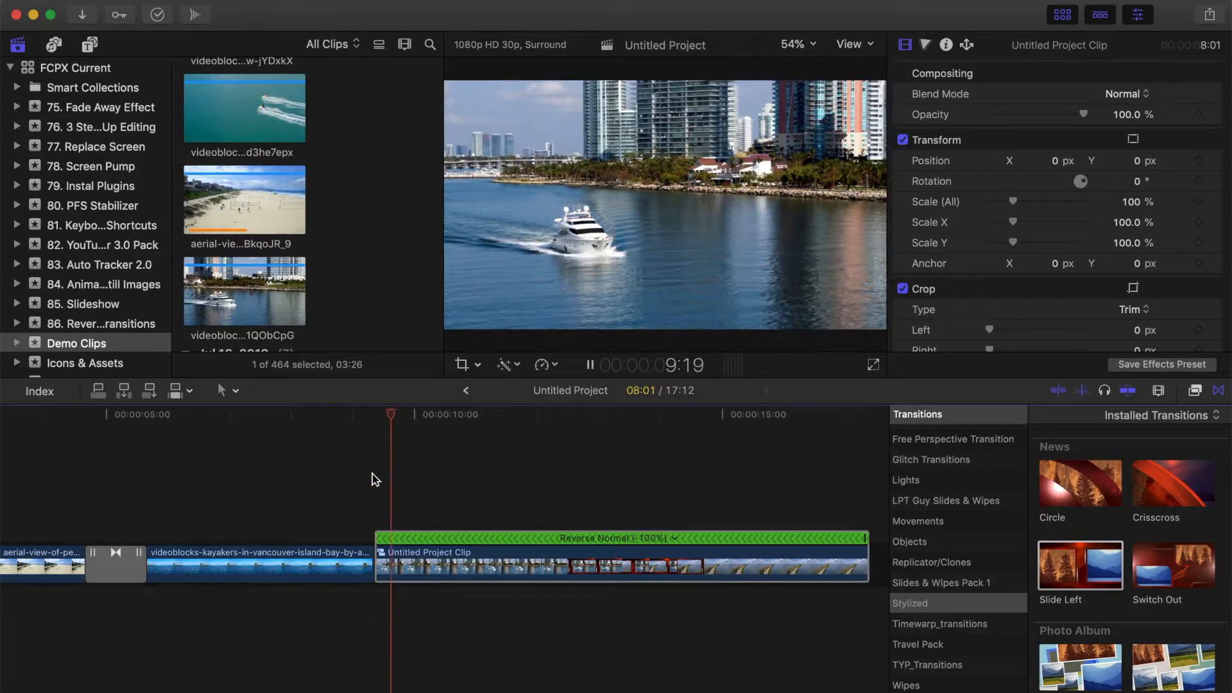